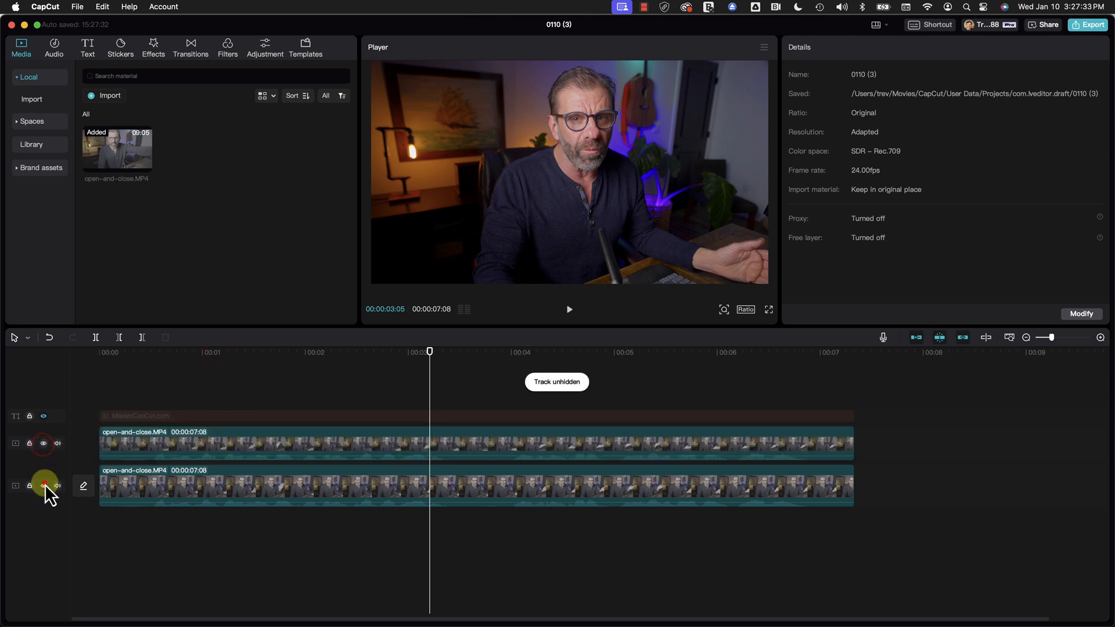
Hide and then unhide the bottom video track so the MasterCapCut.com title and both videos show.
{"action": "left_click", "coordinate": [43, 486]}
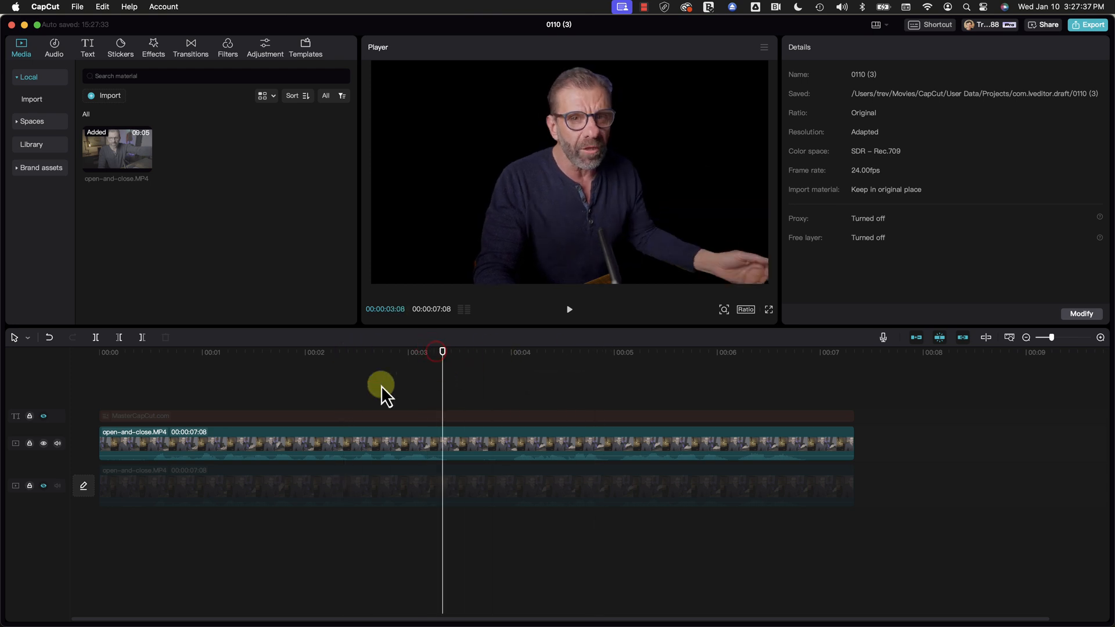
{"action": "left_click", "coordinate": [42, 486]}
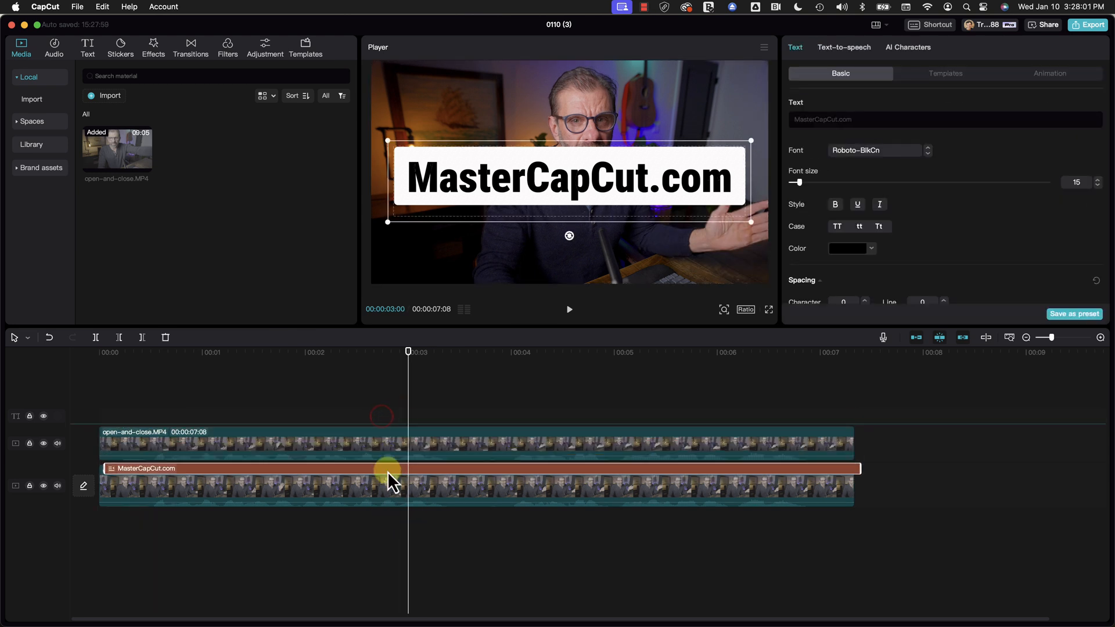
{"action": "left_click_drag", "start_coordinate": [389, 472], "coordinate": [371, 399]}
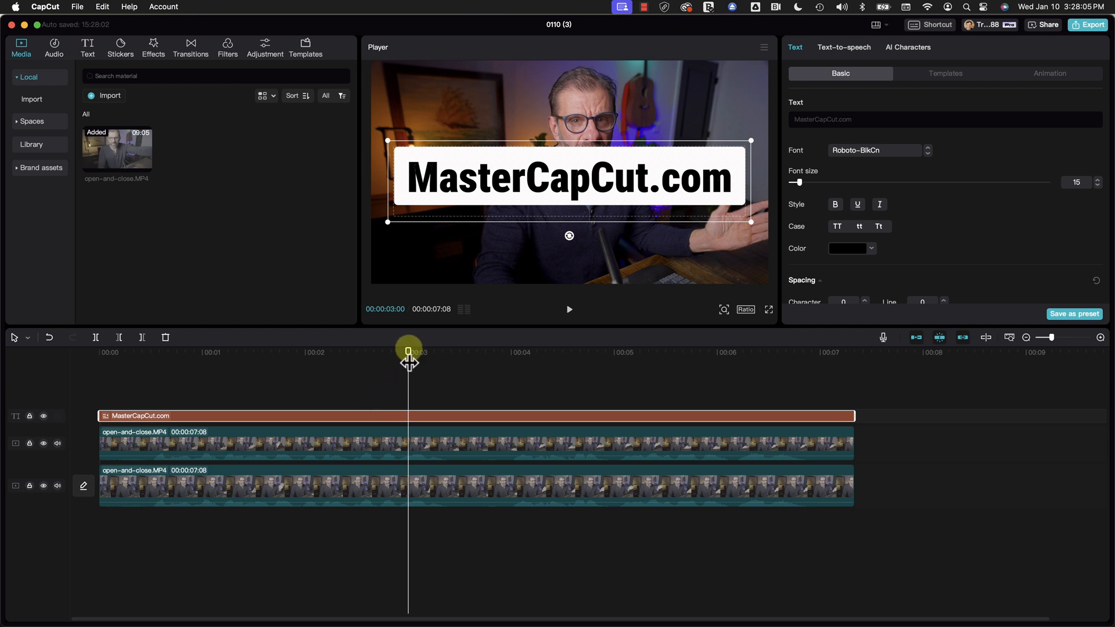
{"action": "mouse_move", "coordinate": [494, 384]}
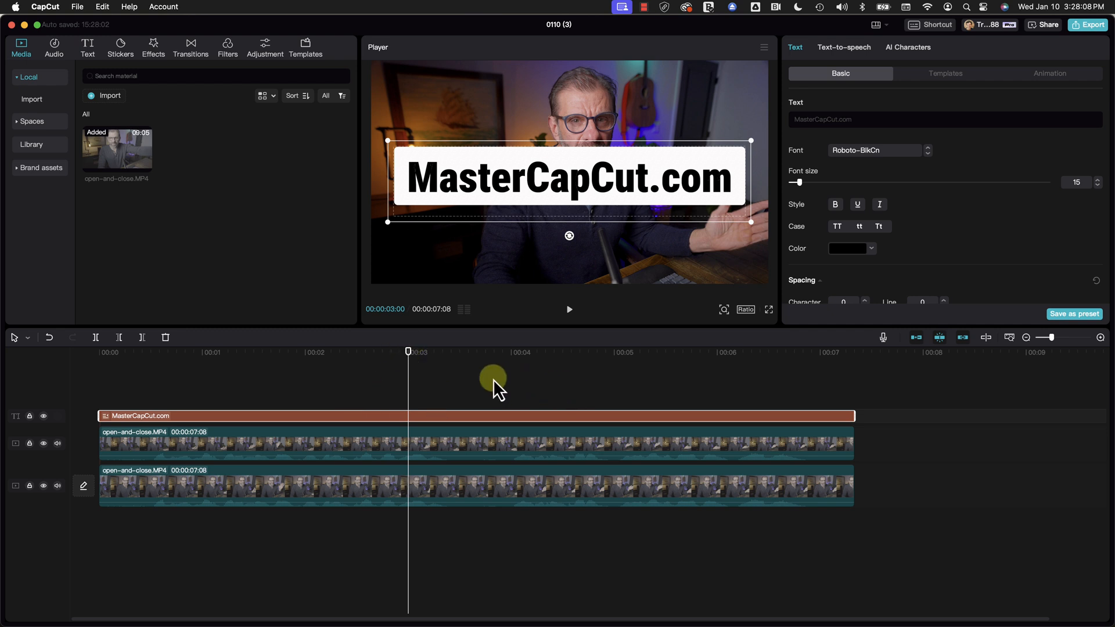
{"action": "mouse_move", "coordinate": [501, 398]}
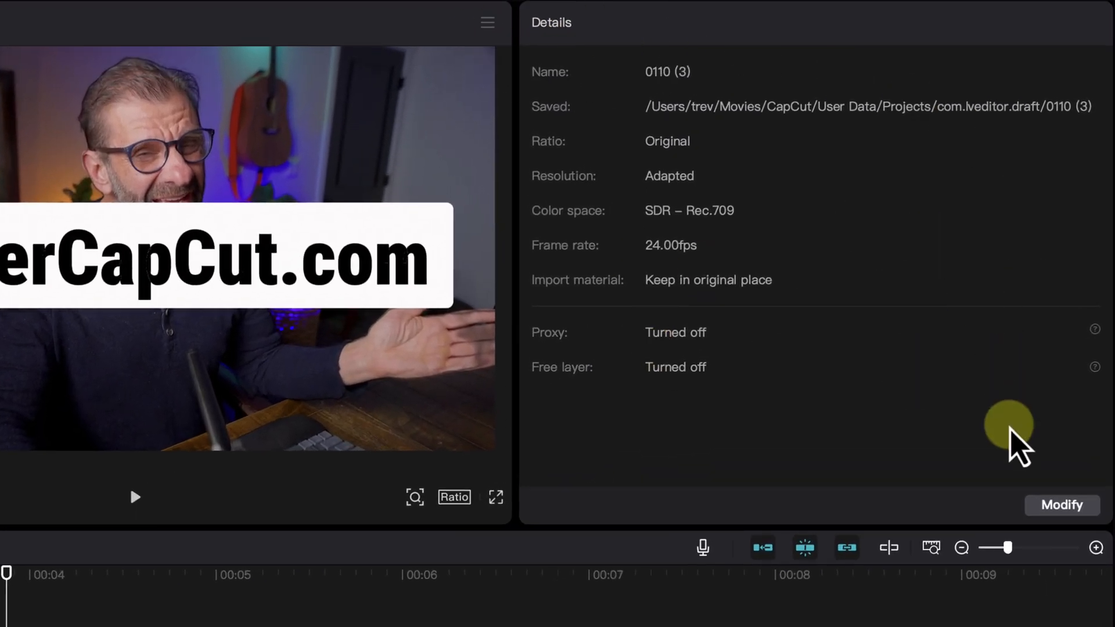
Open the project's settings via Modify and switch the Free layer toggle on.
{"action": "left_click", "coordinate": [1062, 505]}
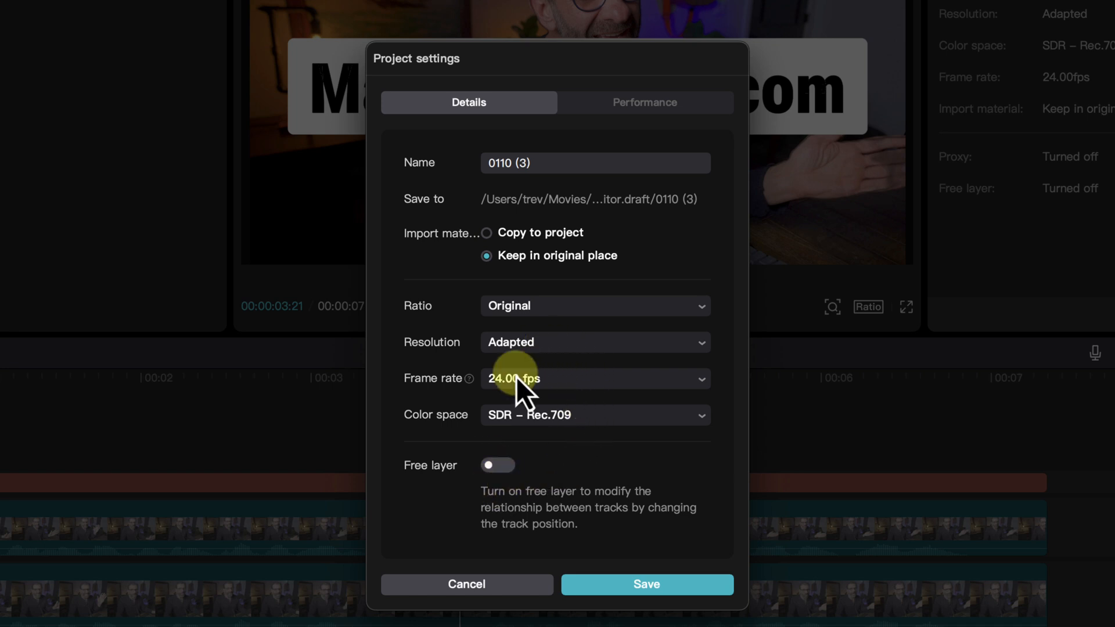
{"action": "mouse_move", "coordinate": [602, 494]}
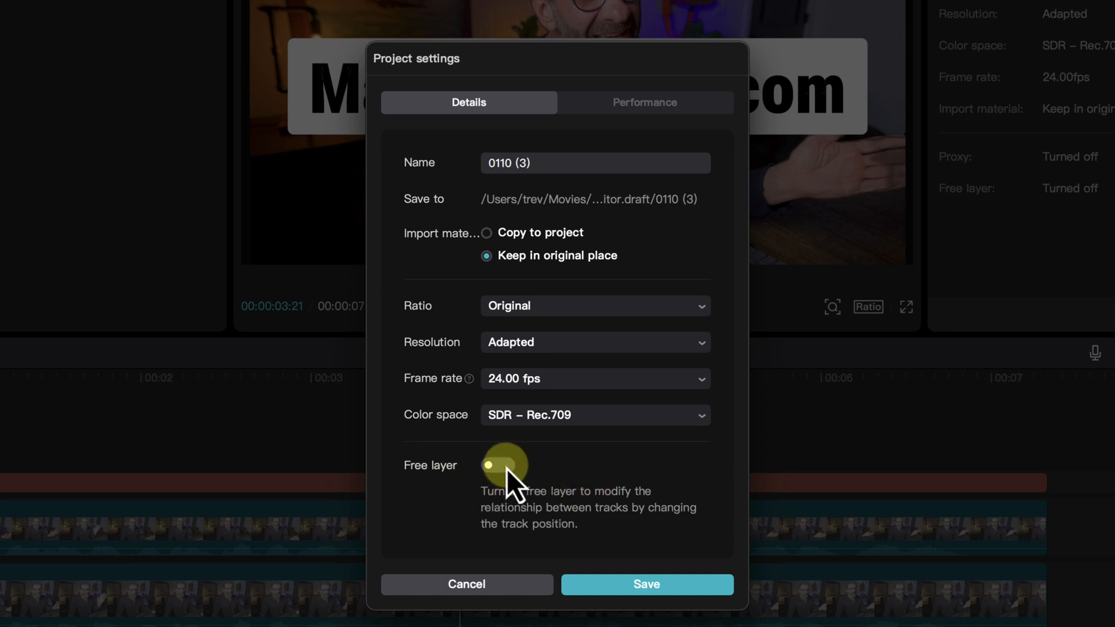
{"action": "left_click", "coordinate": [505, 466]}
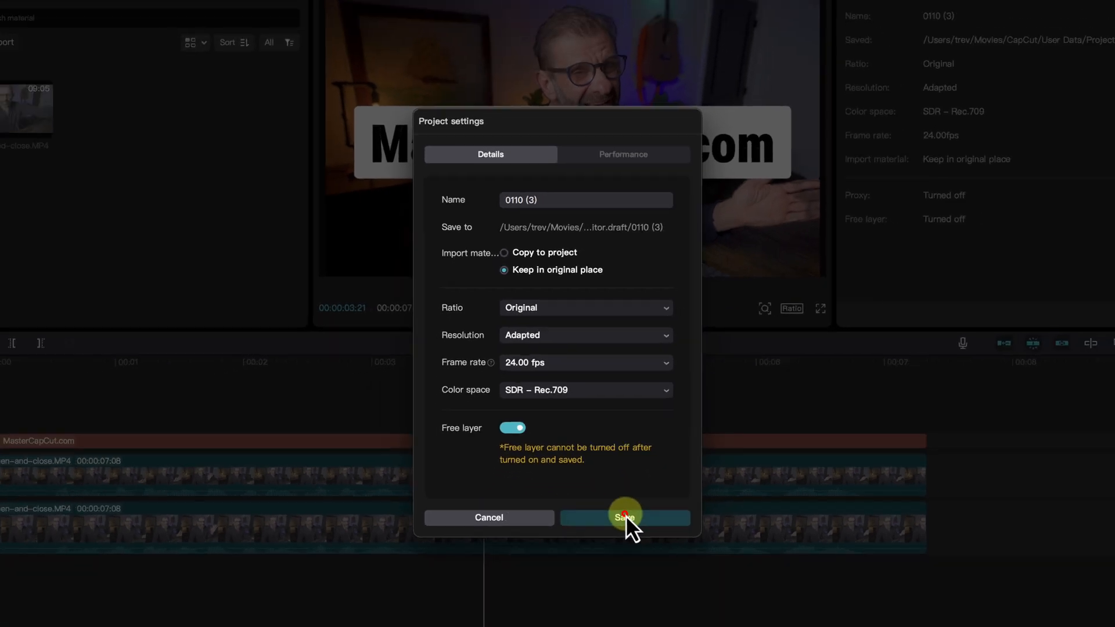
Save Free layer on and drag the upper video clip above the MasterCapCut.com text track.
{"action": "left_click", "coordinate": [624, 517]}
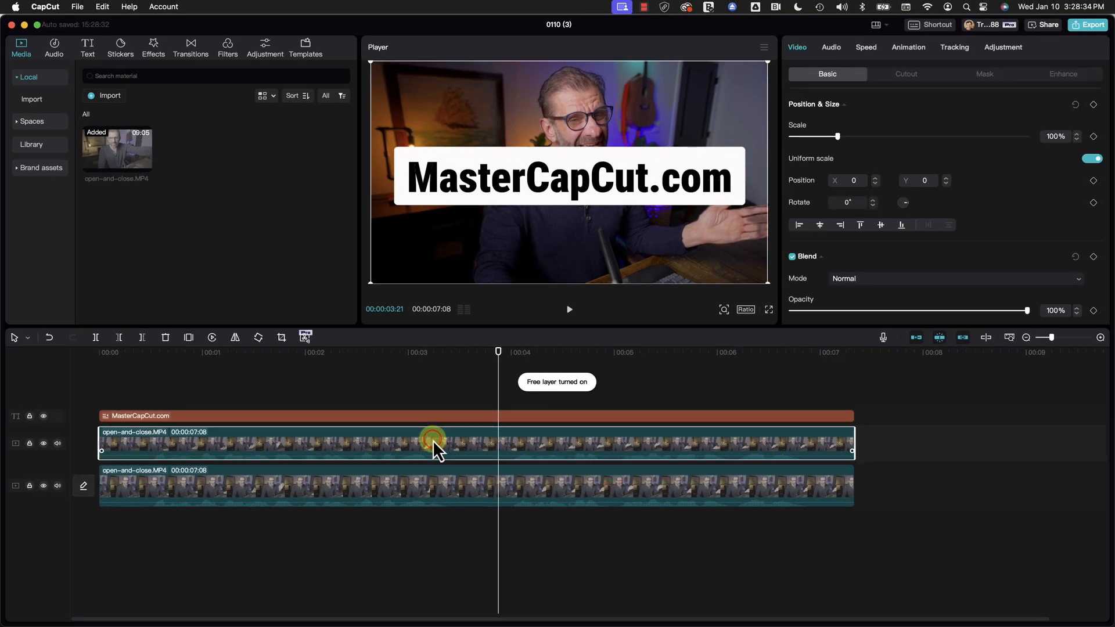
{"action": "left_click_drag", "start_coordinate": [433, 440], "coordinate": [461, 349]}
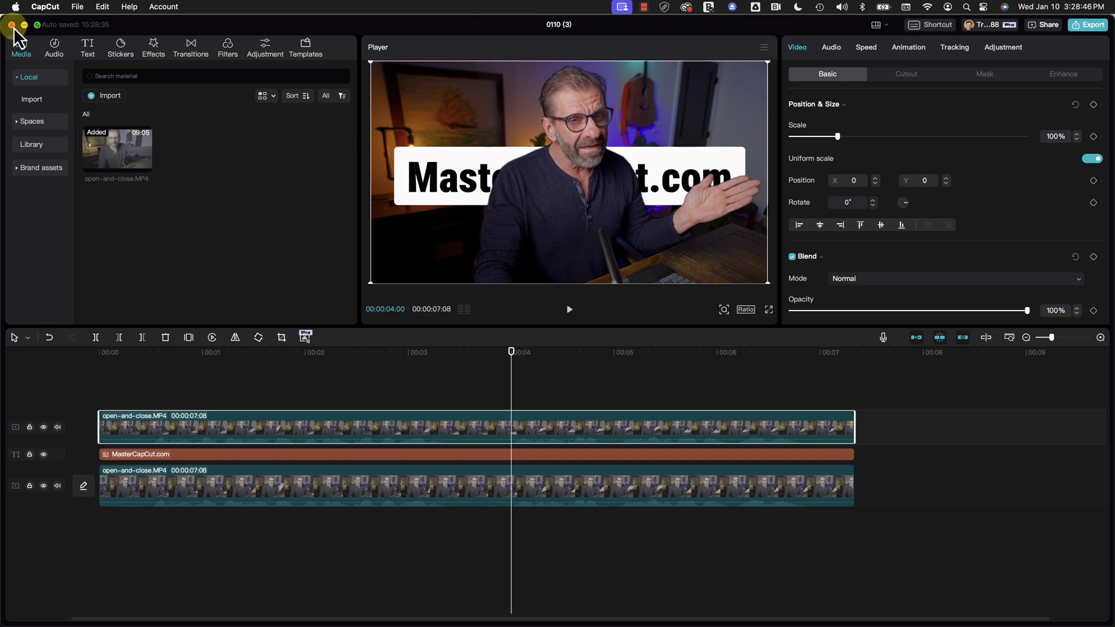
Close the project and tick Free layer as the default in Settings' Edit tab.
{"action": "left_click", "coordinate": [12, 25]}
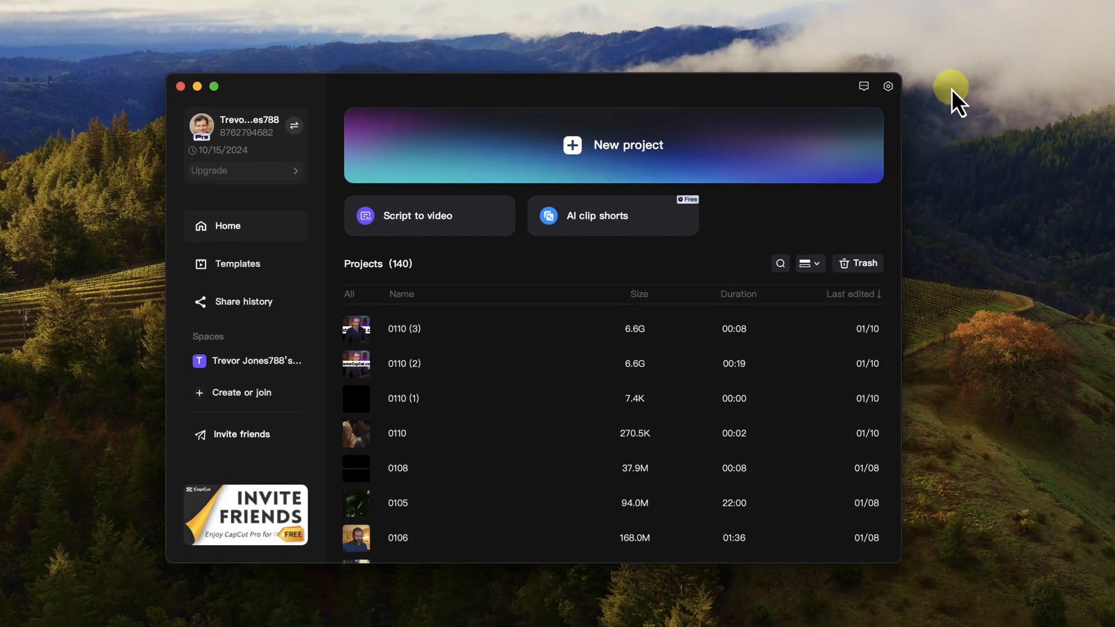
{"action": "left_click", "coordinate": [864, 86]}
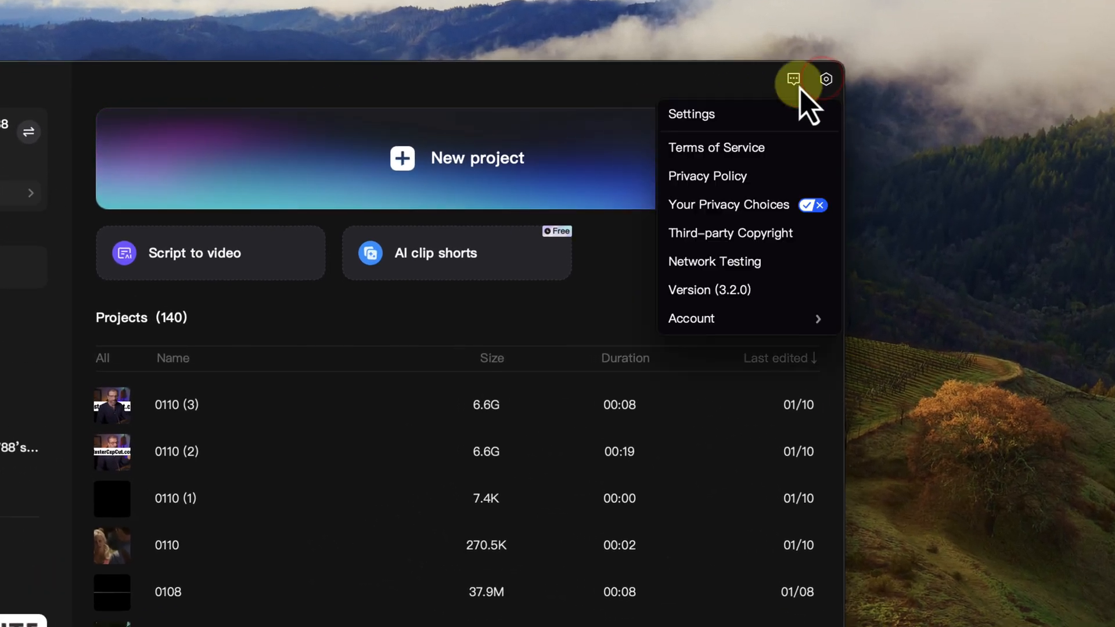
{"action": "left_click", "coordinate": [691, 114]}
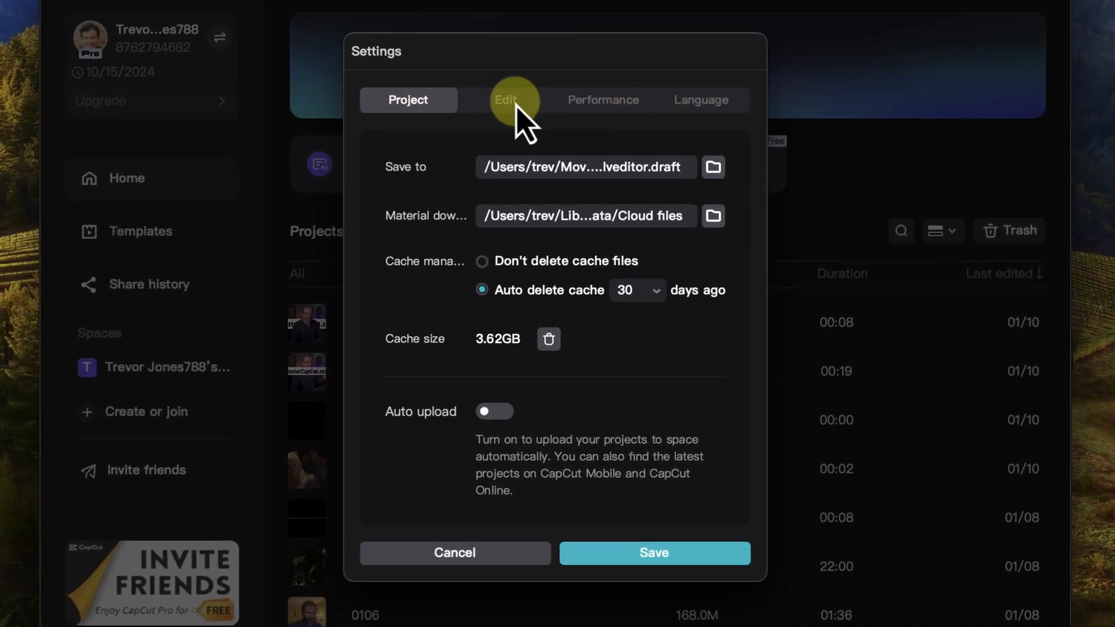
{"action": "left_click", "coordinate": [506, 100]}
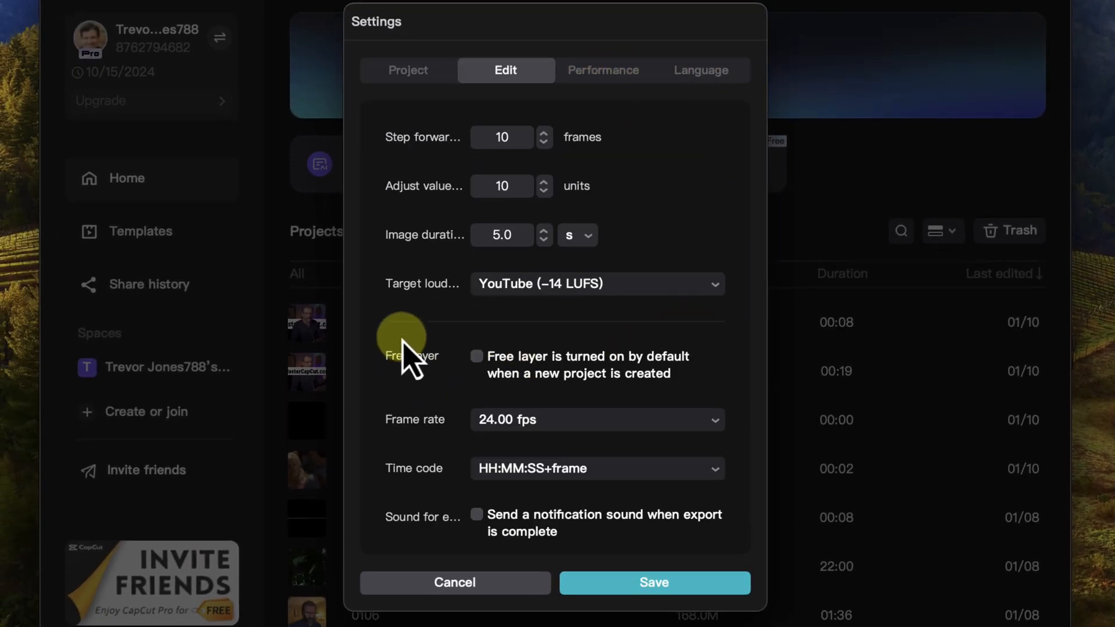
{"action": "left_click", "coordinate": [476, 356]}
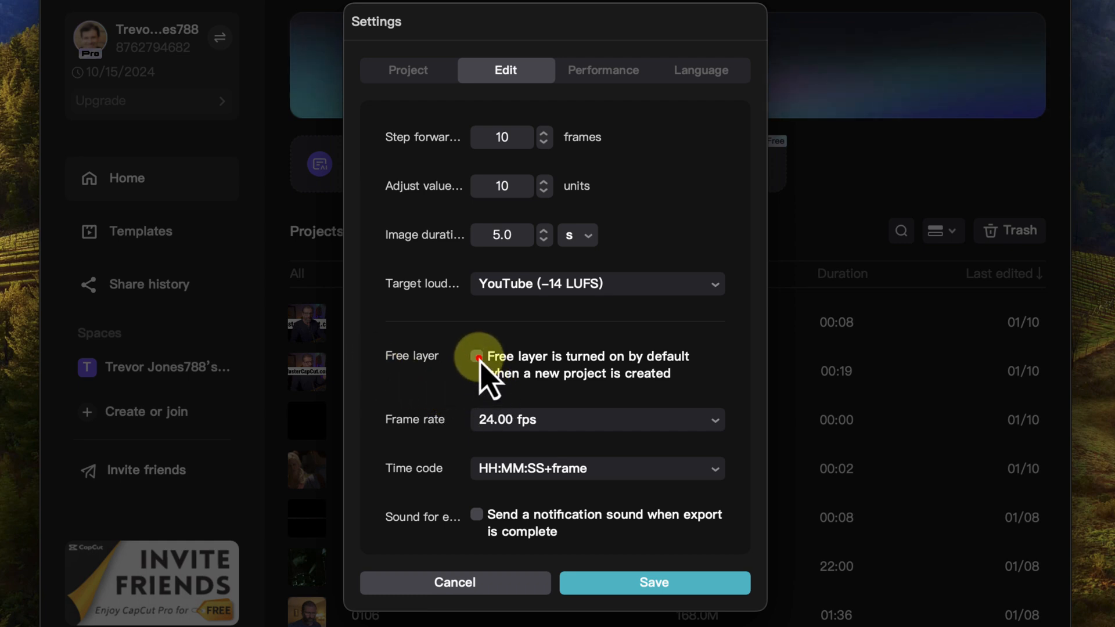
{"action": "left_click", "coordinate": [476, 356]}
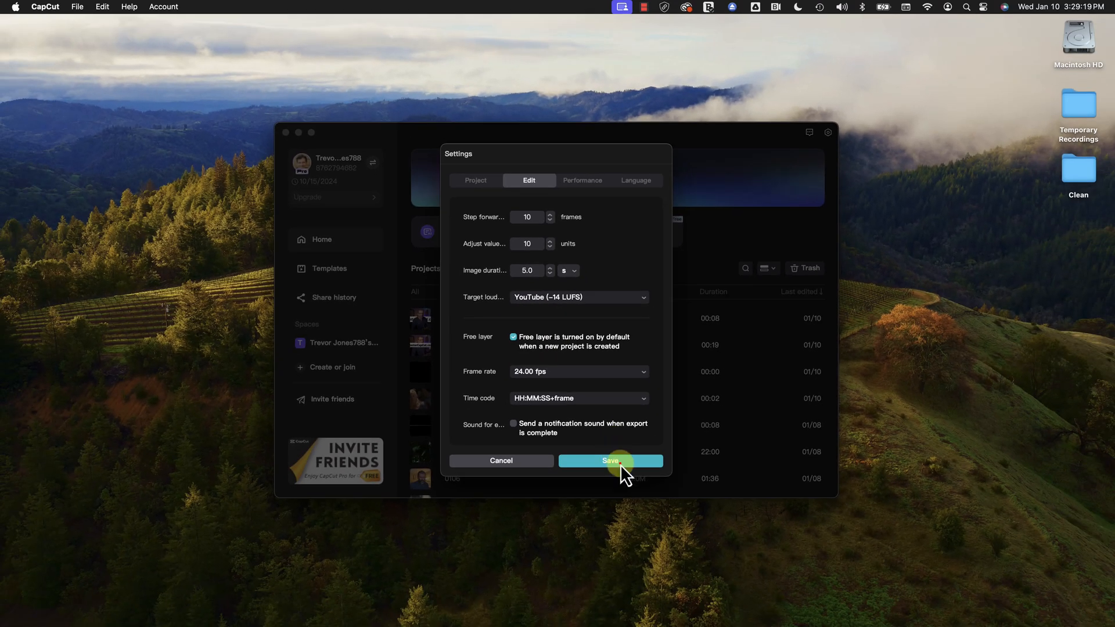
Save the Free layer default, then check a project's settings to confirm Free layer can't be turned off.
{"action": "left_click", "coordinate": [610, 461]}
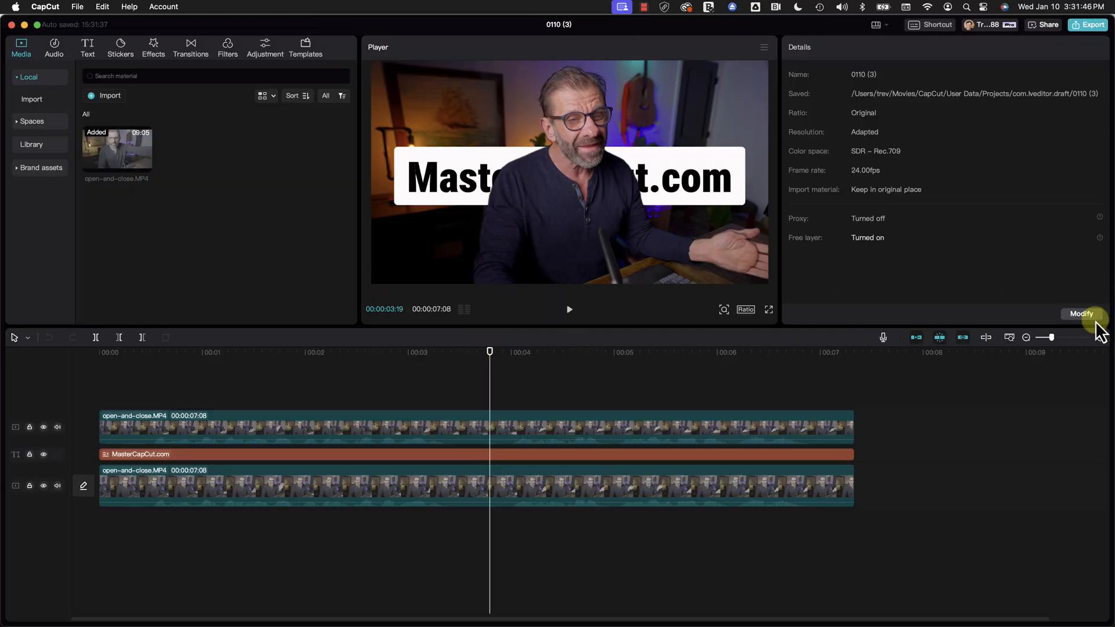
{"action": "left_click", "coordinate": [1081, 313]}
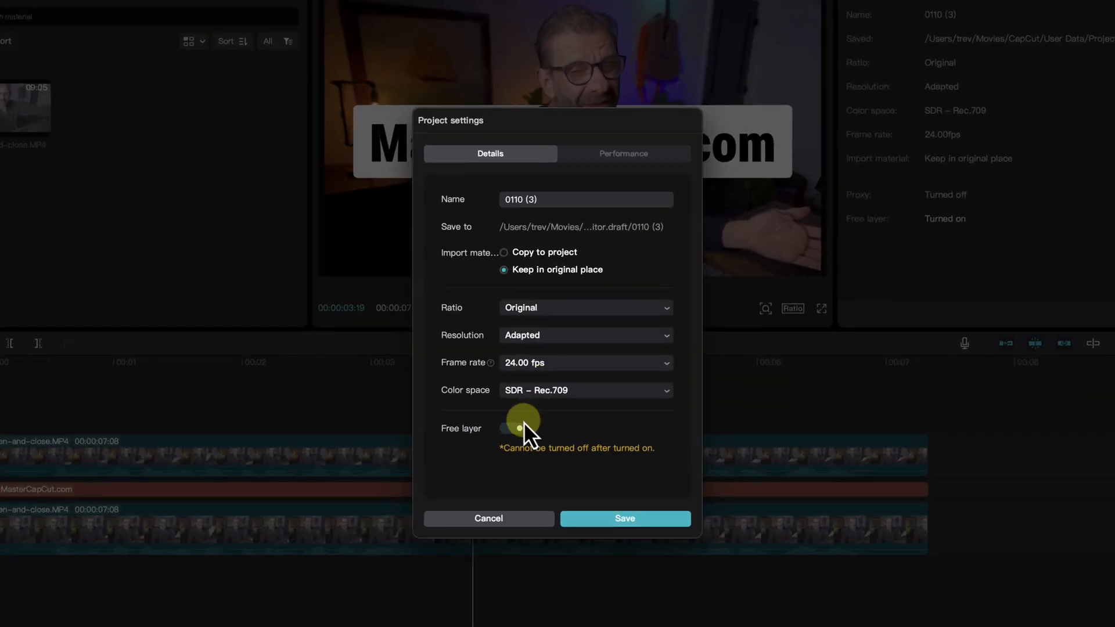
{"action": "left_click", "coordinate": [624, 518]}
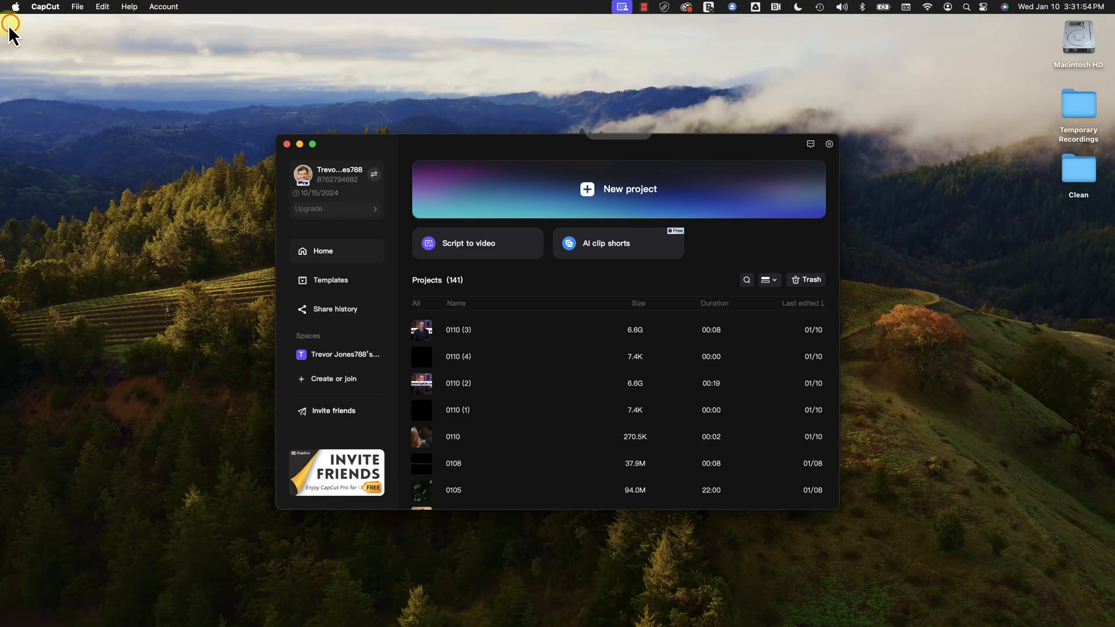
{"action": "left_click", "coordinate": [829, 143]}
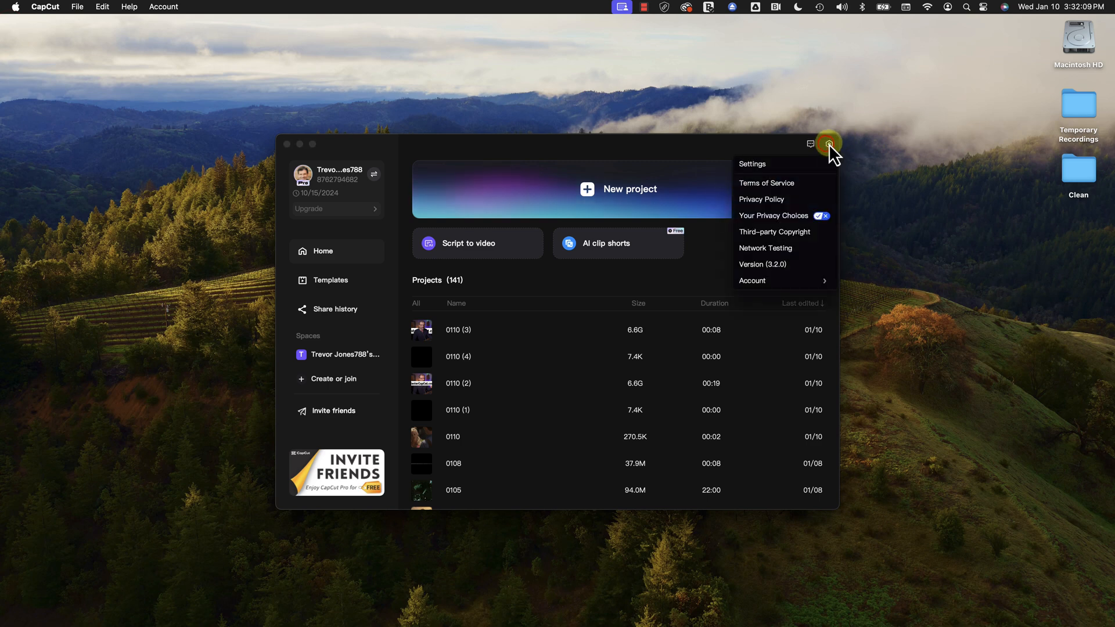
{"action": "left_click", "coordinate": [751, 164]}
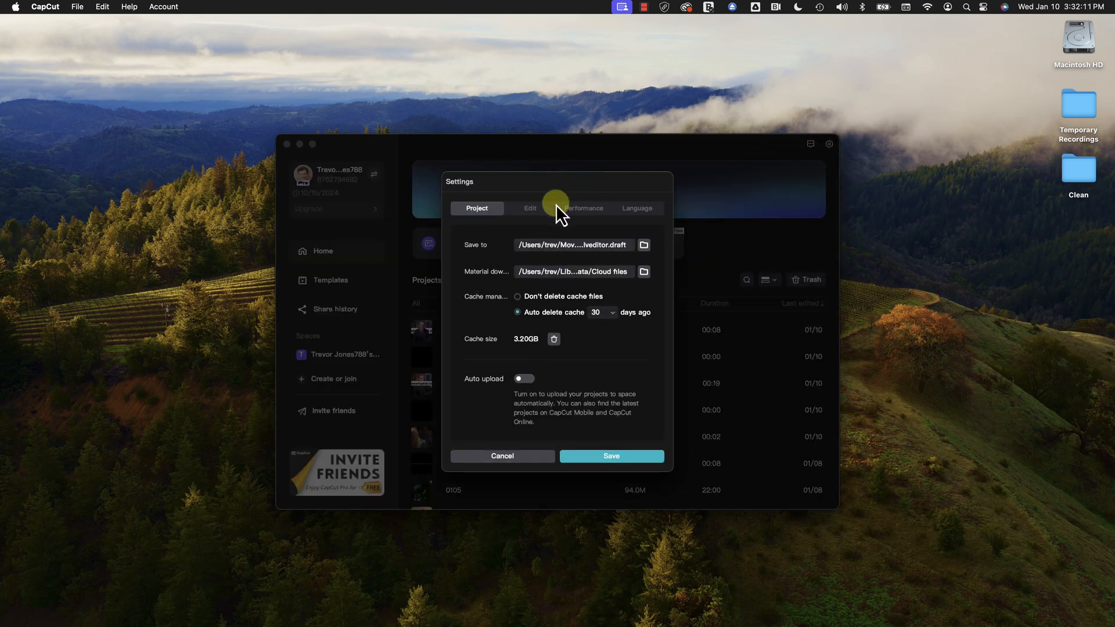
{"action": "left_click", "coordinate": [530, 208]}
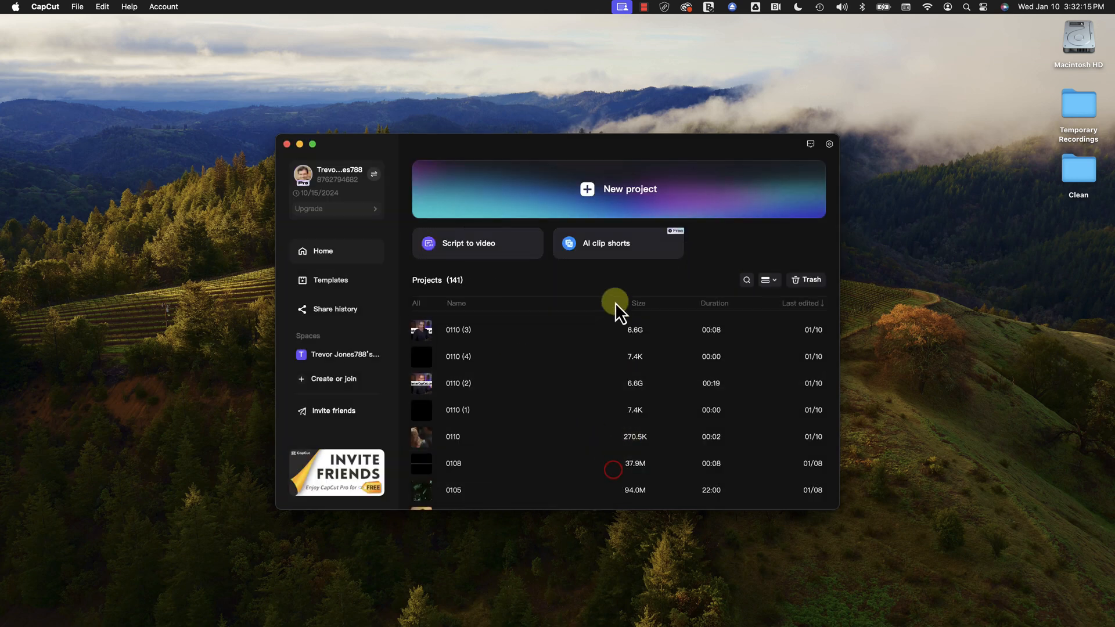
Create new project 0110 (5) and check its Details panel shows Free layer on.
{"action": "left_click", "coordinate": [618, 188]}
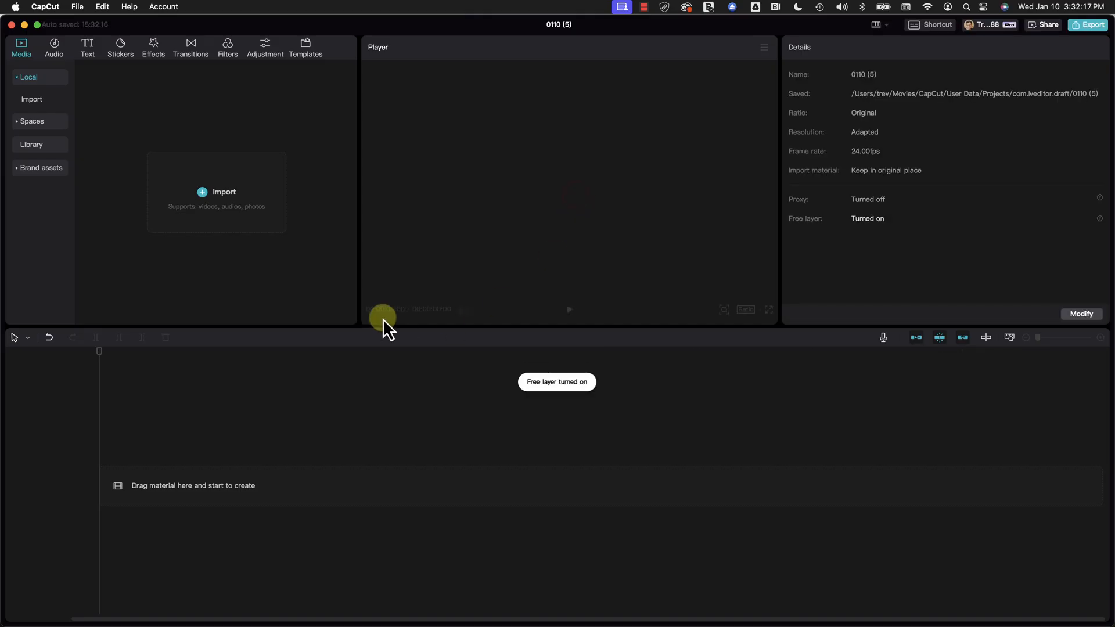
{"action": "mouse_move", "coordinate": [387, 473]}
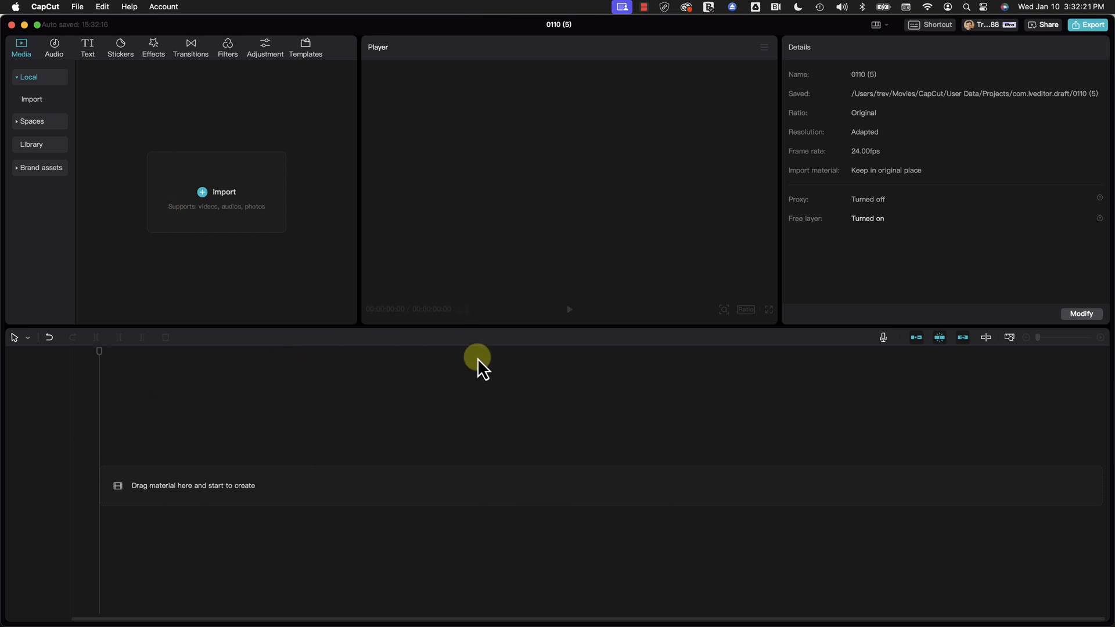
{"action": "left_click", "coordinate": [1081, 313]}
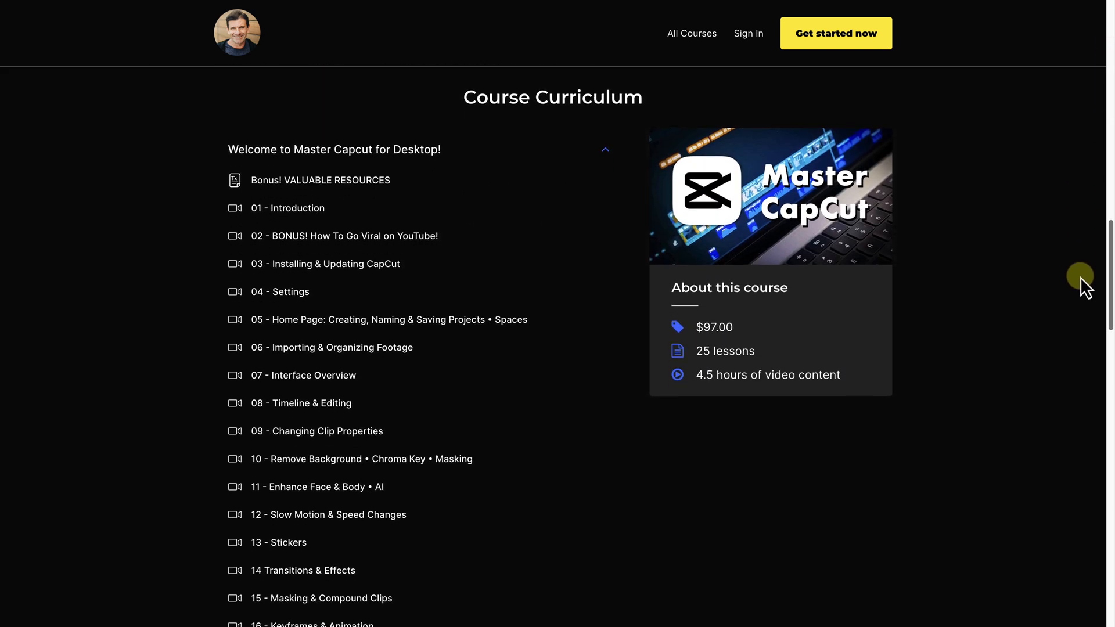
Scroll the course page down to the Master CapCut for Desktop curriculum.
{"action": "scroll", "scroll_direction": "down", "scroll_amount": 3}
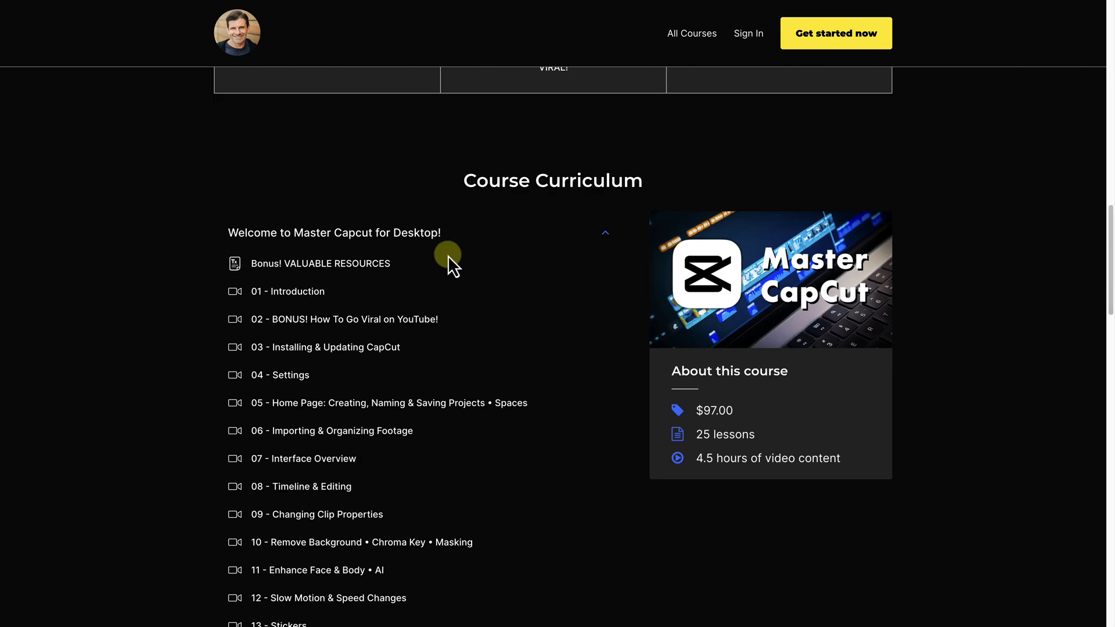
{"action": "mouse_move", "coordinate": [183, 338]}
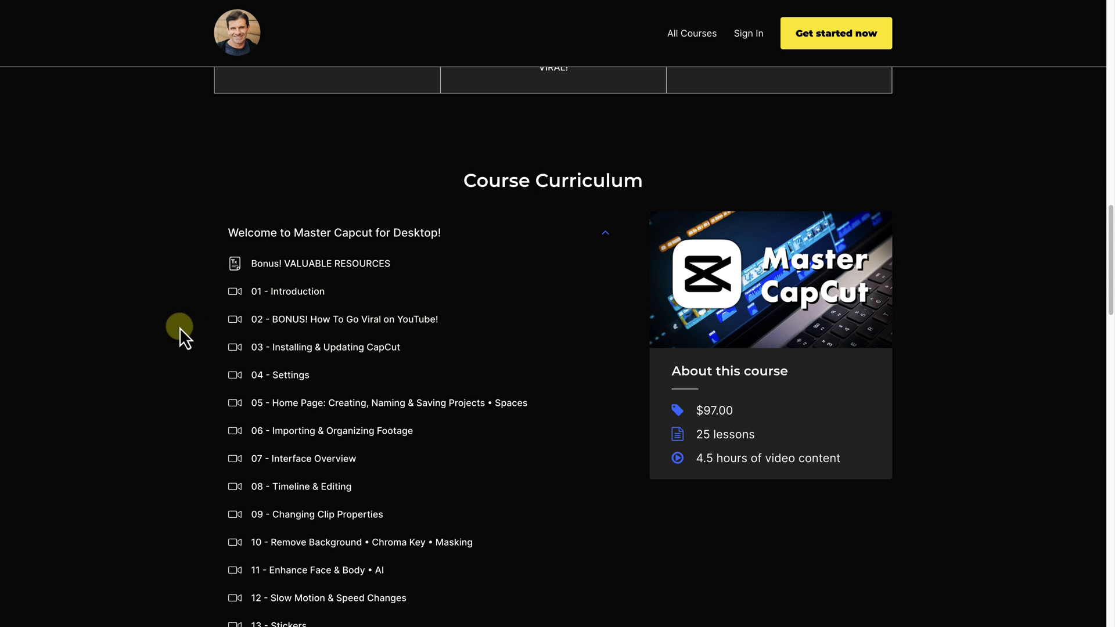
{"action": "mouse_move", "coordinate": [301, 348]}
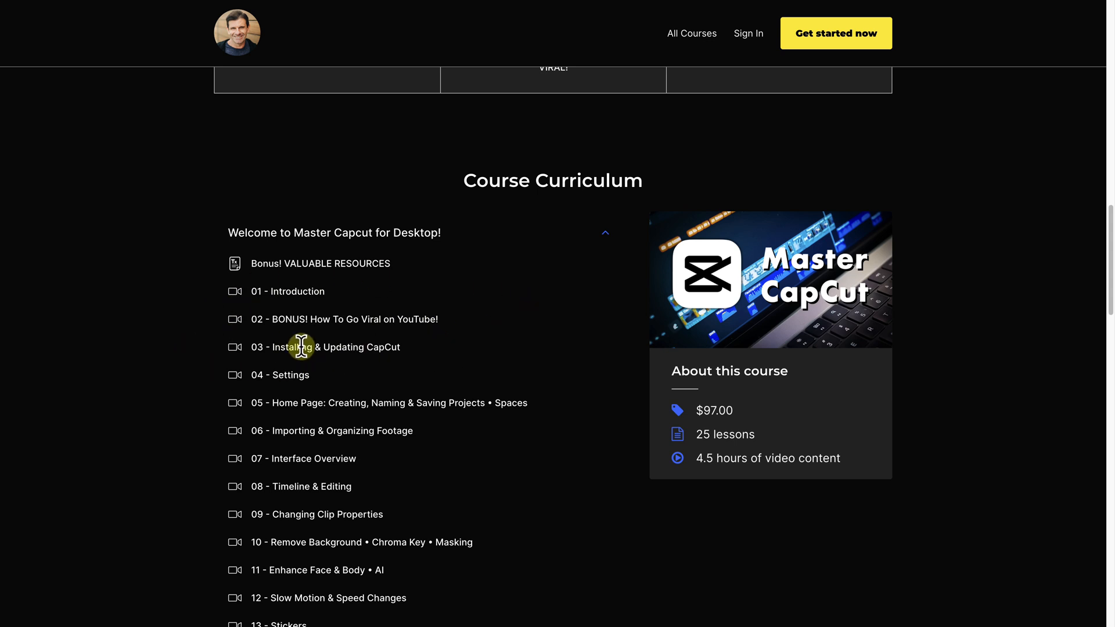
{"action": "mouse_move", "coordinate": [376, 320]}
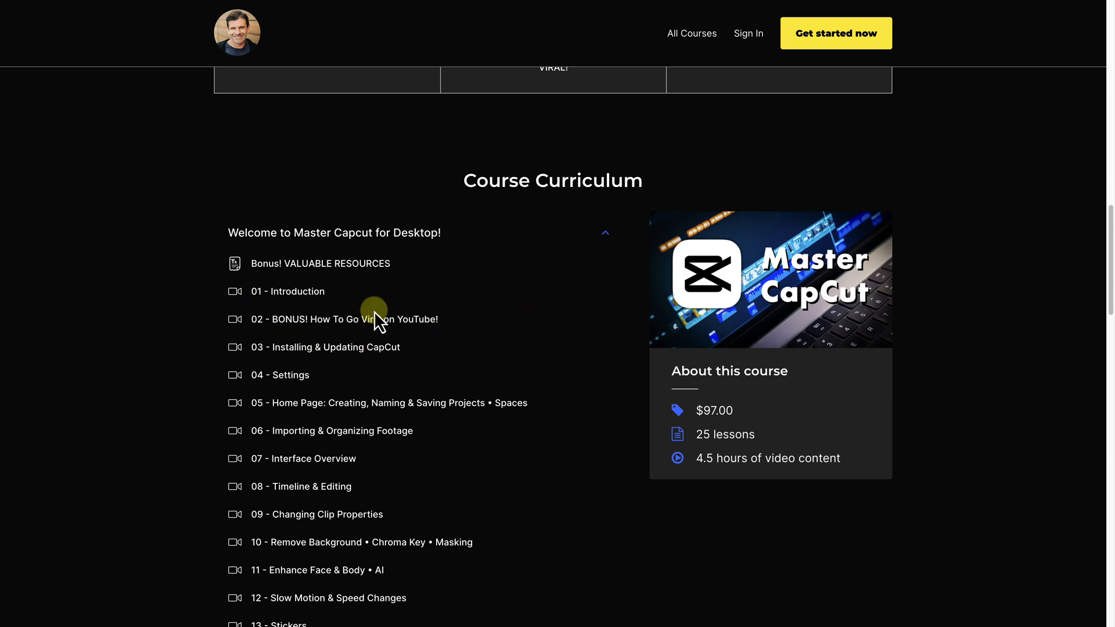